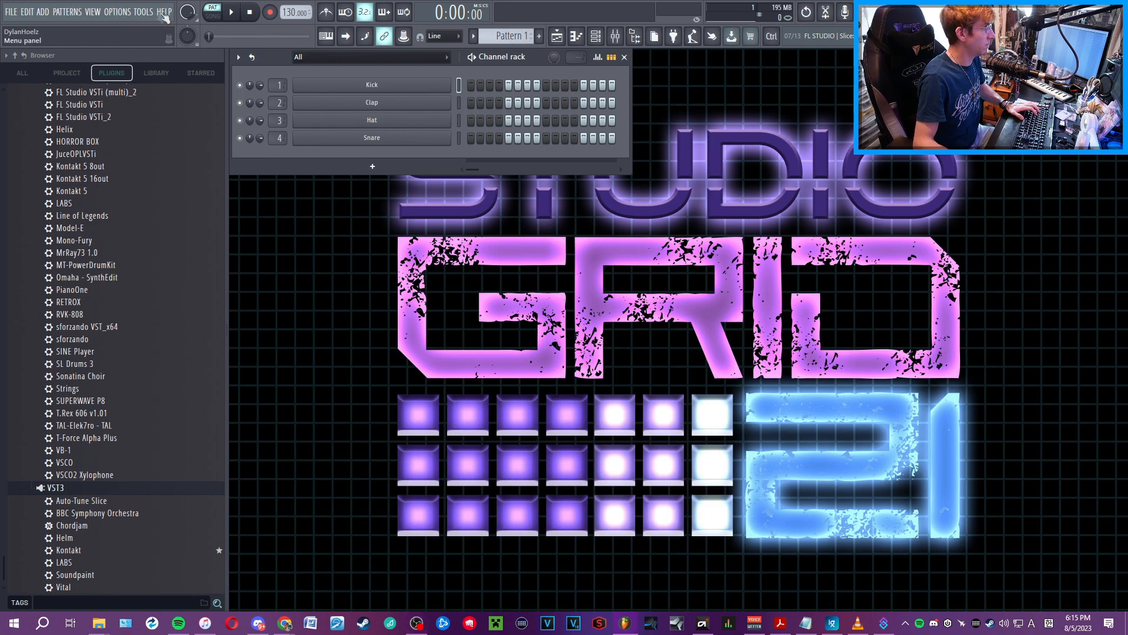
Set the Keystation Mini 32 as the output device in the MIDI settings.
click(163, 11)
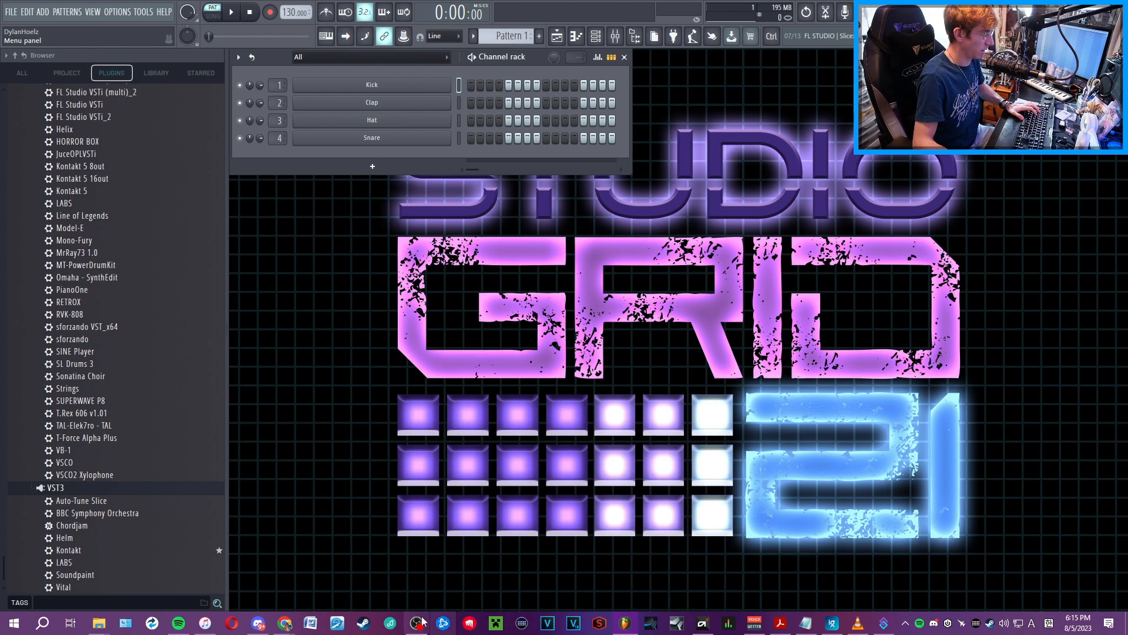
scroll(down, 3)
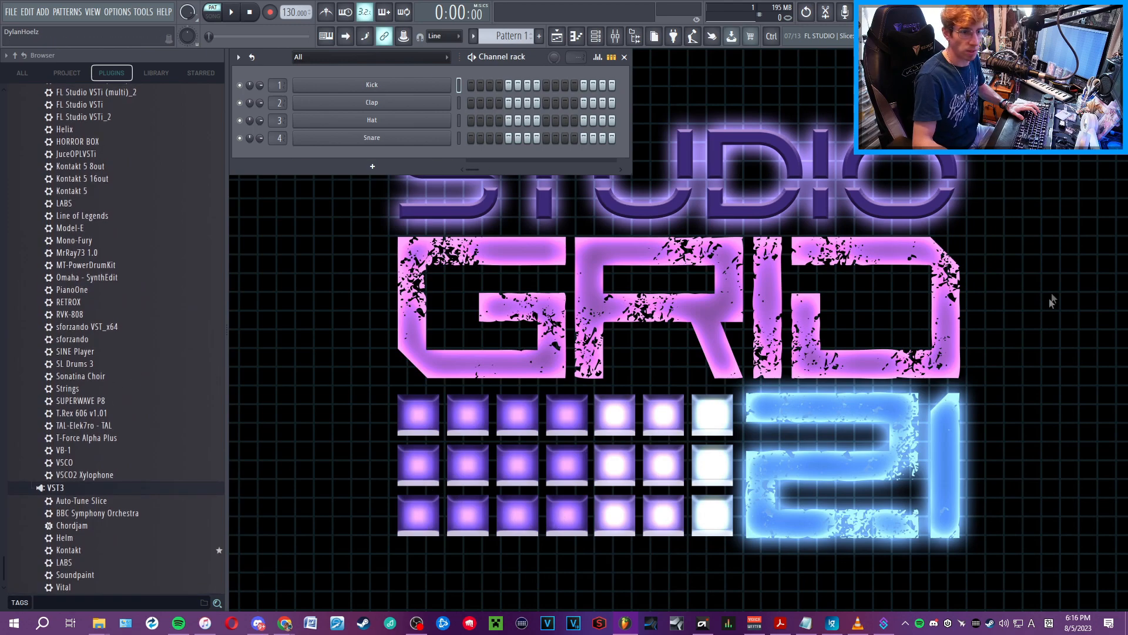
mouse_move(392, 374)
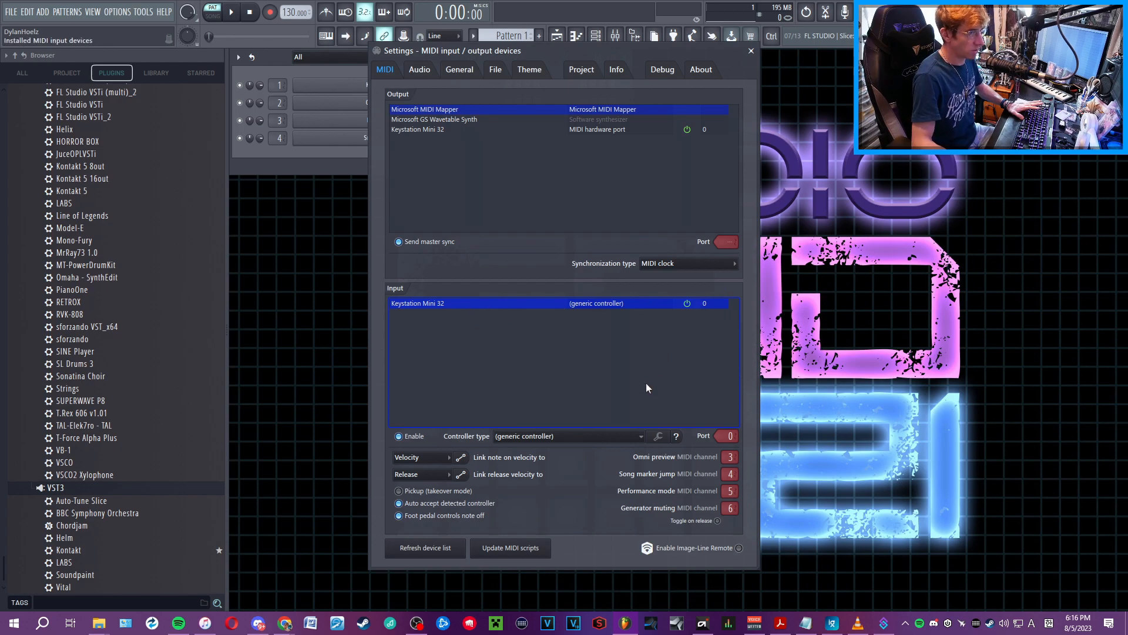
mouse_move(592, 340)
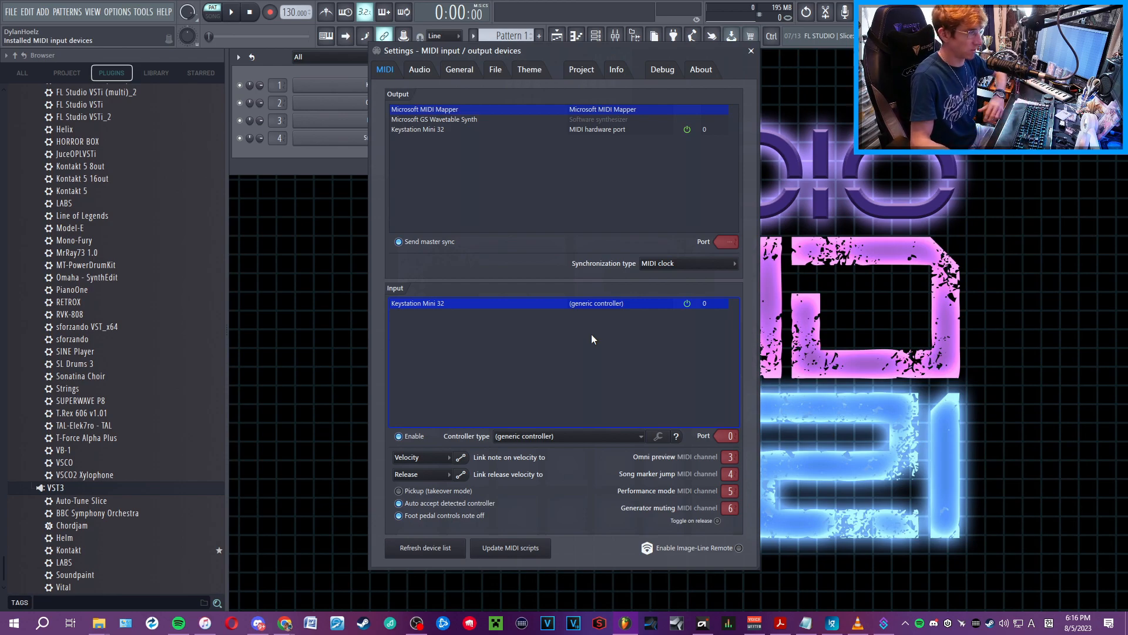
mouse_move(627, 336)
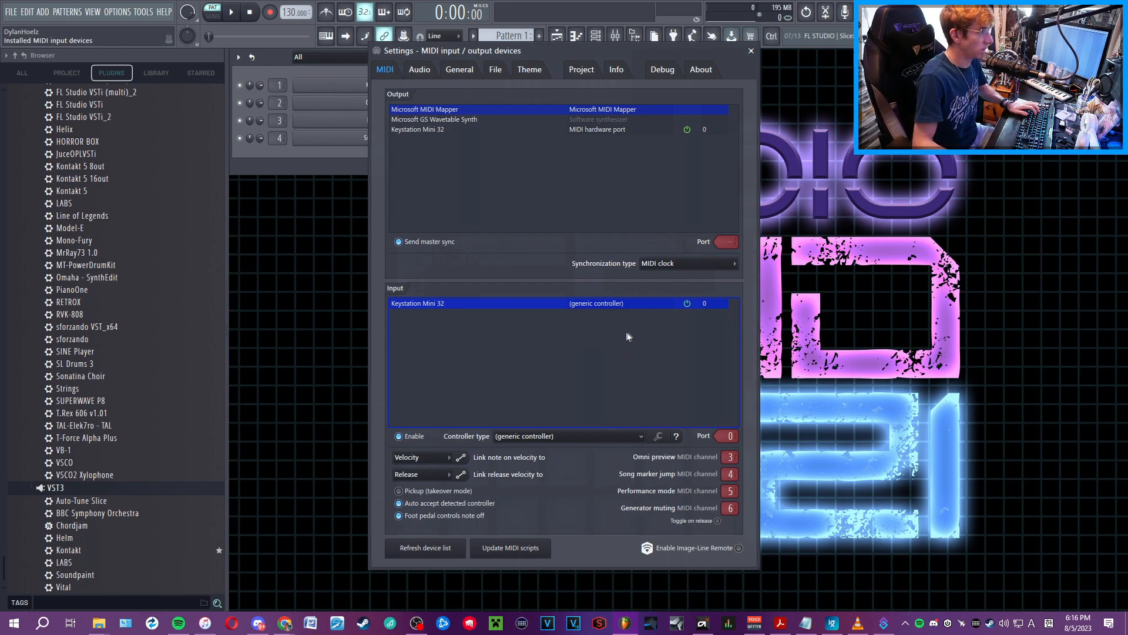
mouse_move(726, 376)
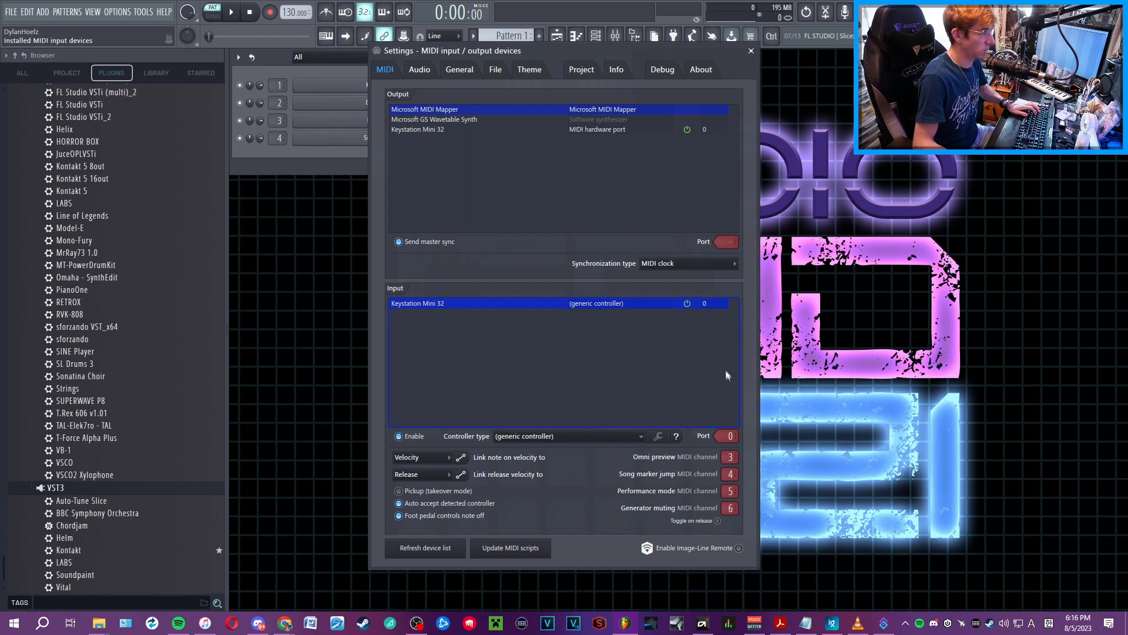
mouse_move(571, 343)
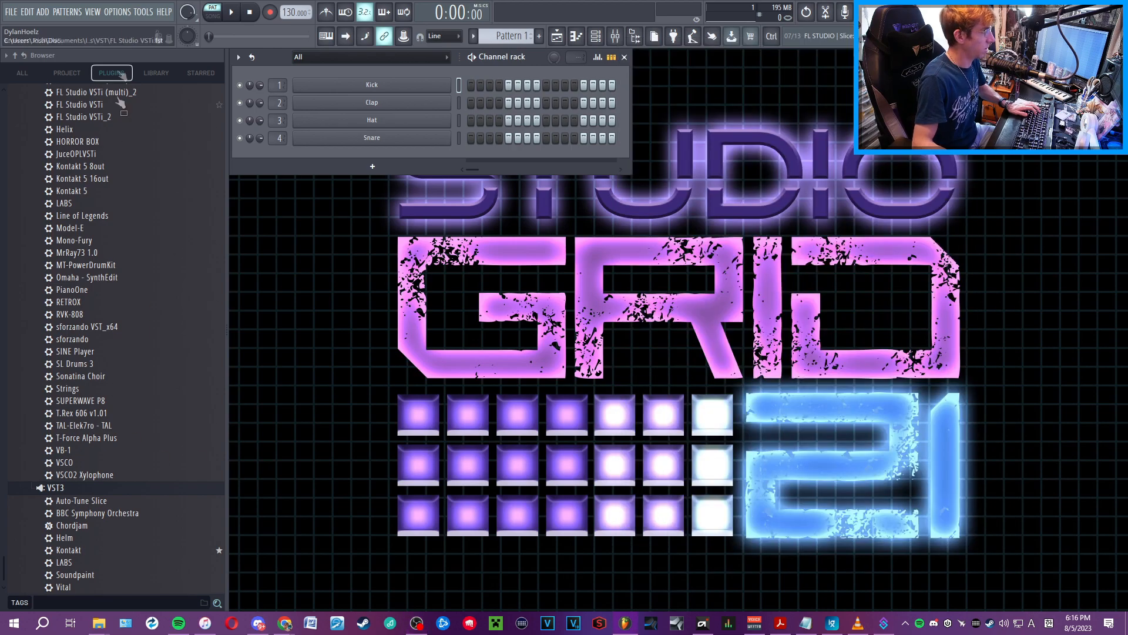
click(122, 10)
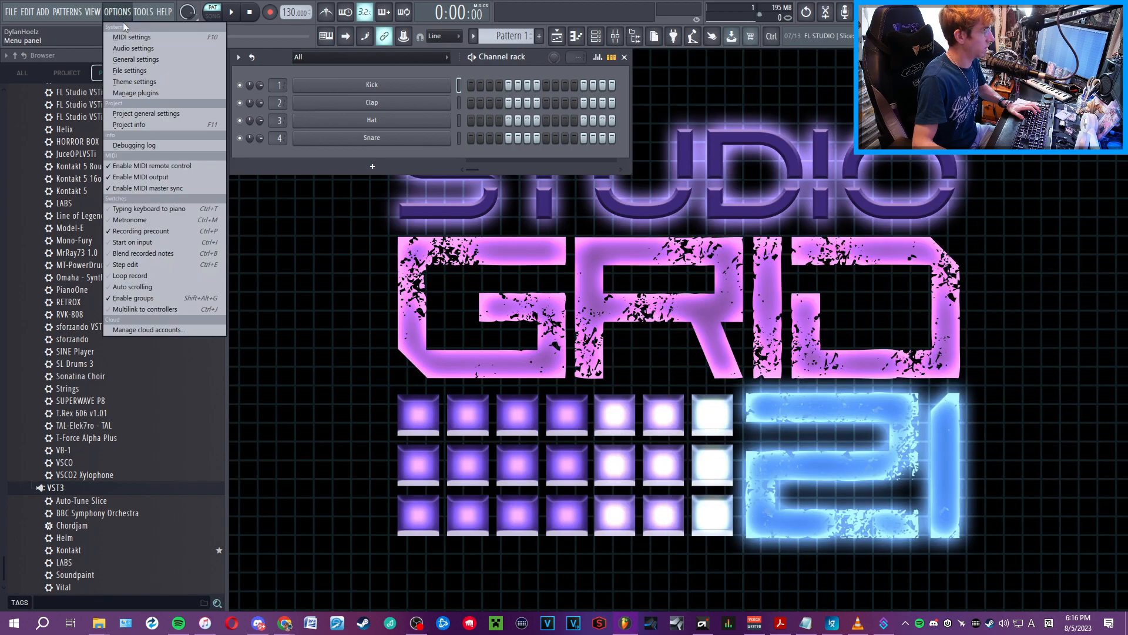
click(133, 37)
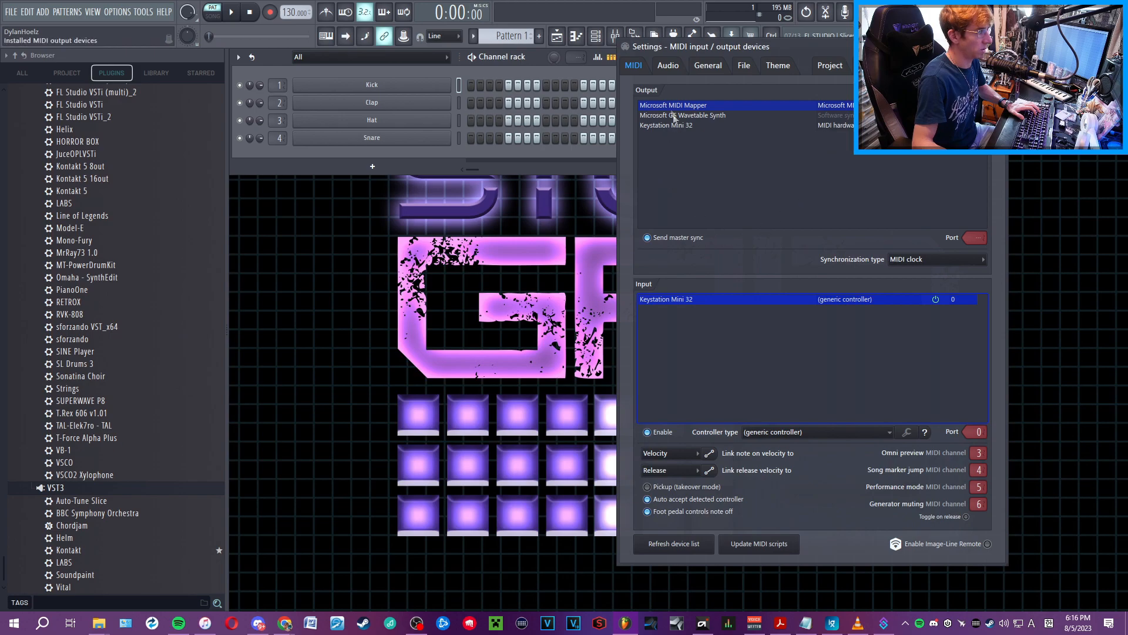
click(667, 125)
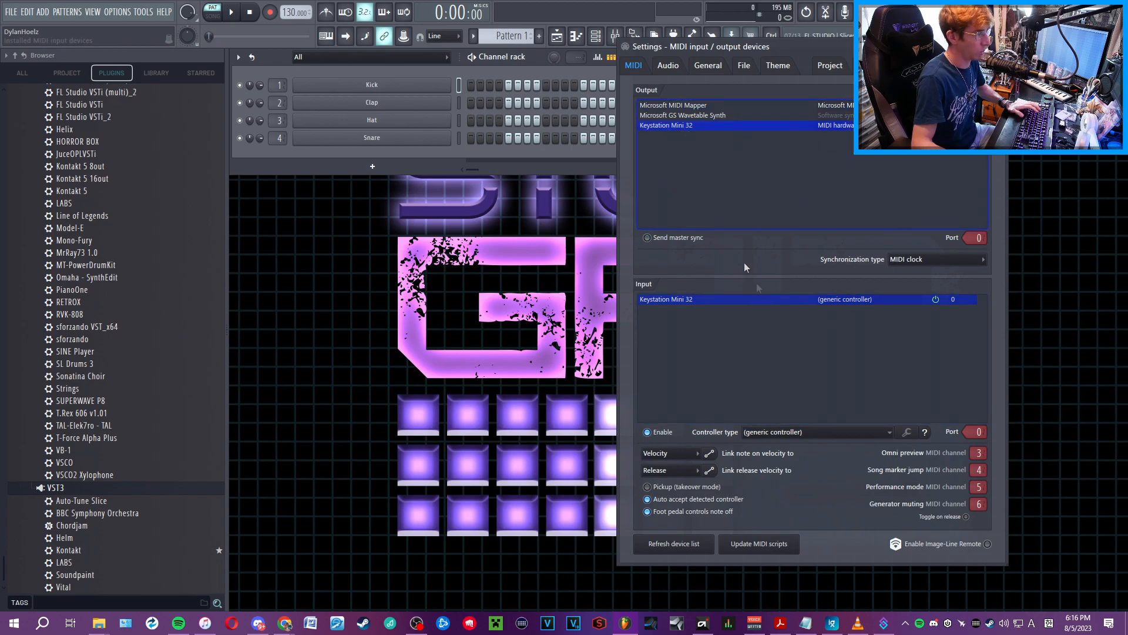
mouse_move(962, 298)
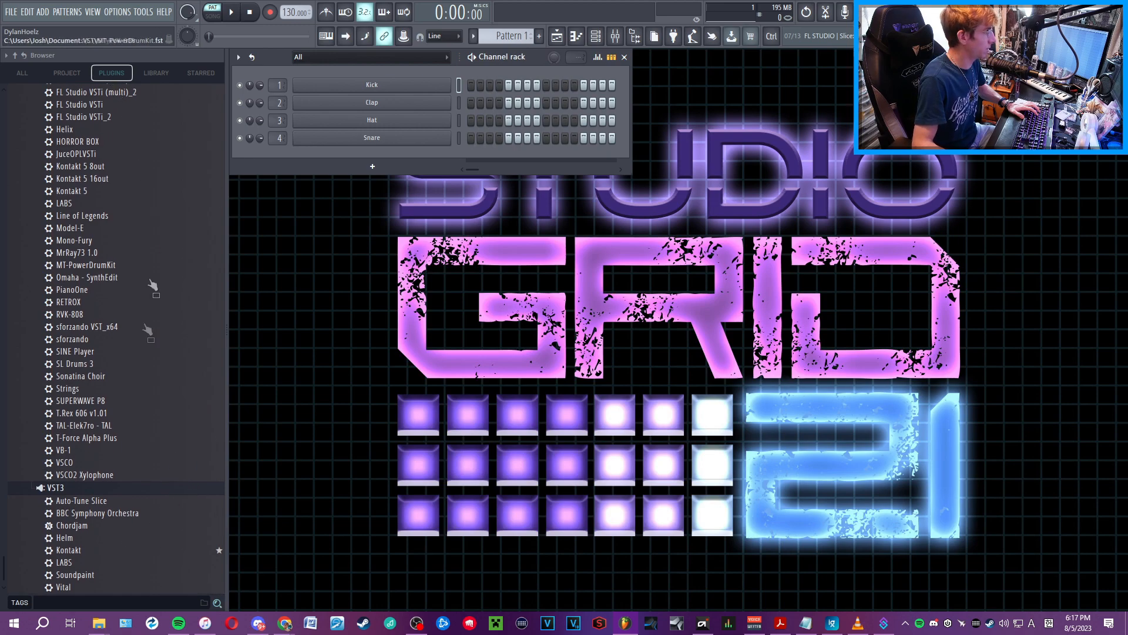
Add Chordjam as a new channel set to A with the Basic Progression 01 - A preset.
click(72, 524)
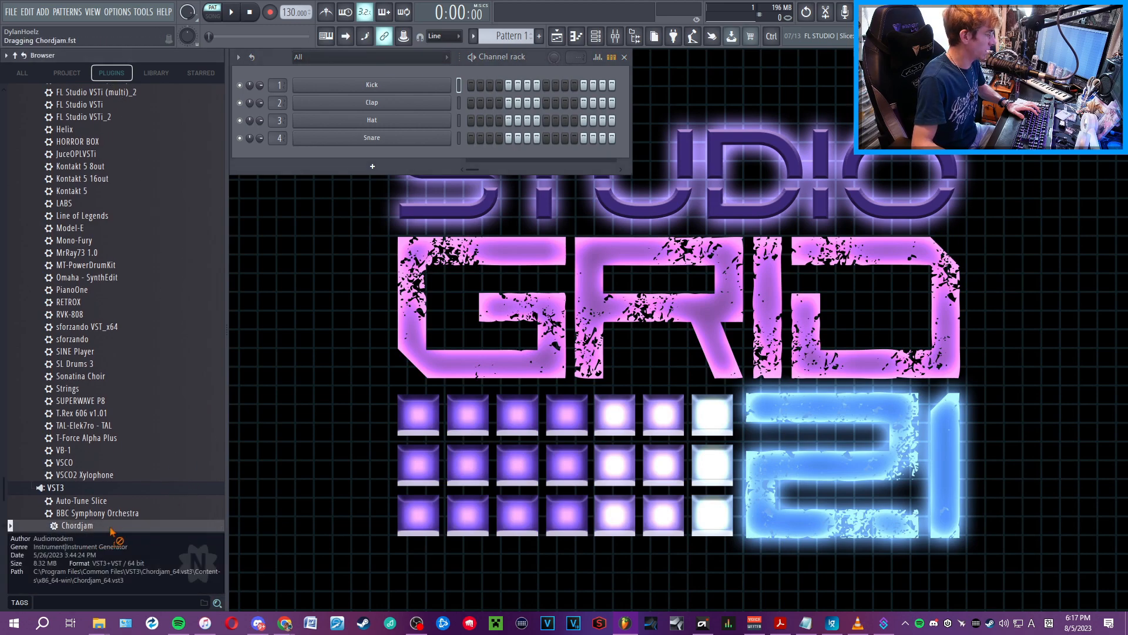
double_click(78, 526)
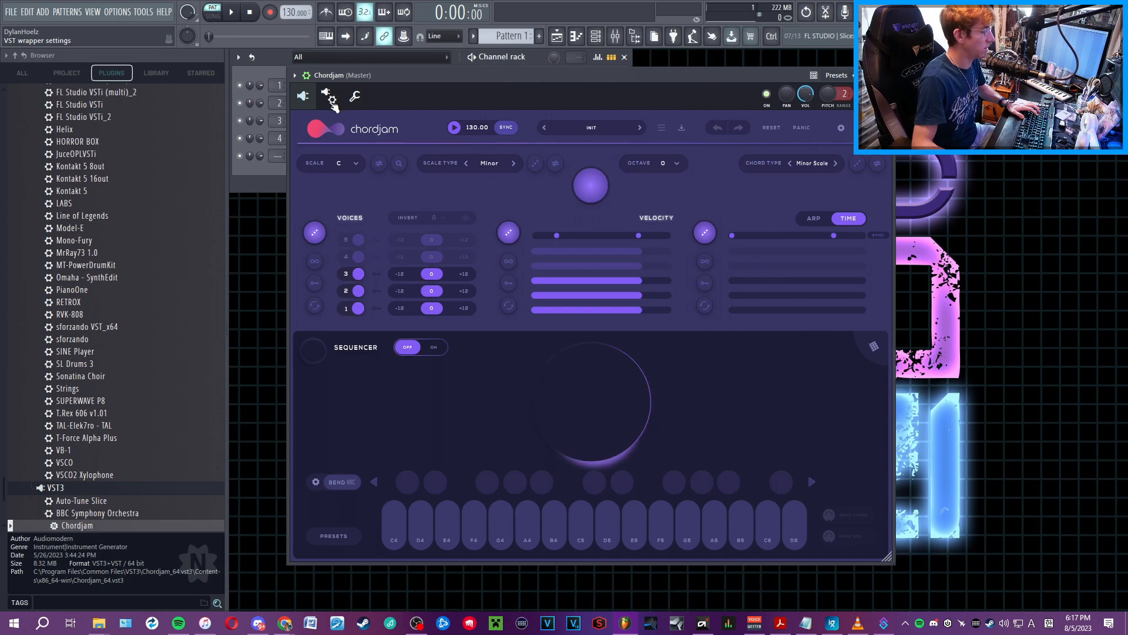
click(329, 95)
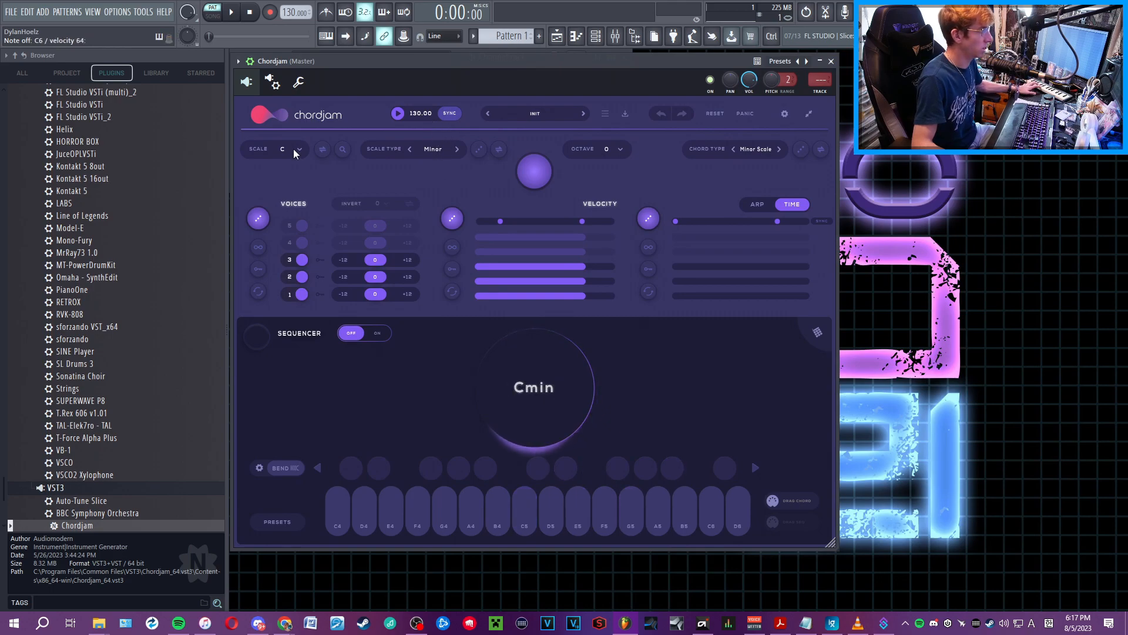
click(432, 150)
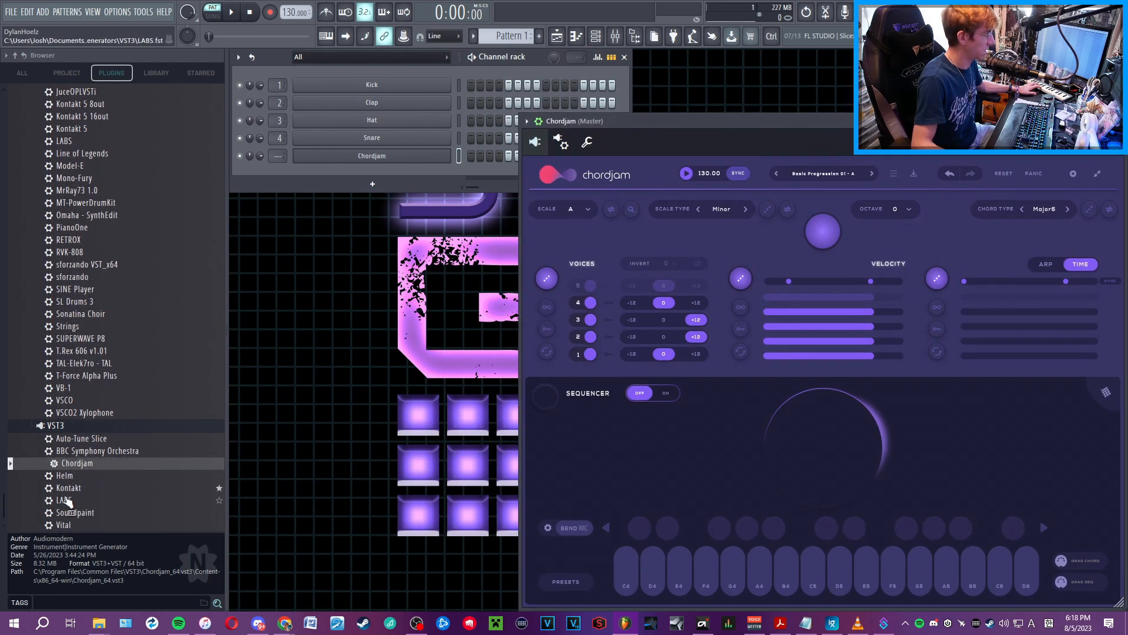
Add Kontakt and LABS as new channels in the channel rack.
drag(68, 486, 373, 206)
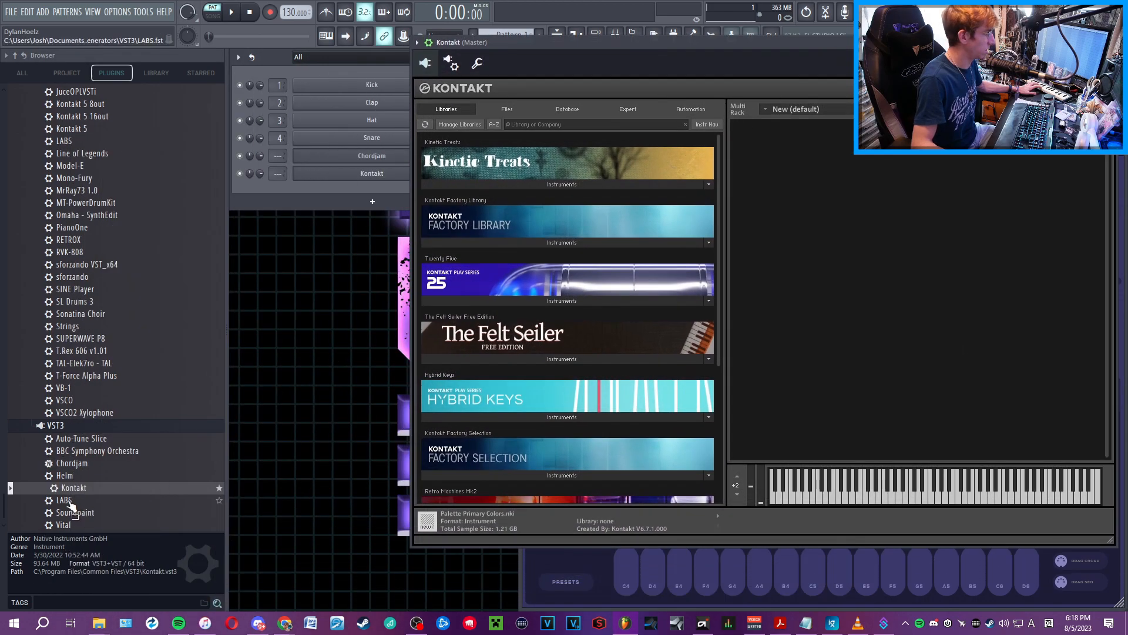
double_click(65, 500)
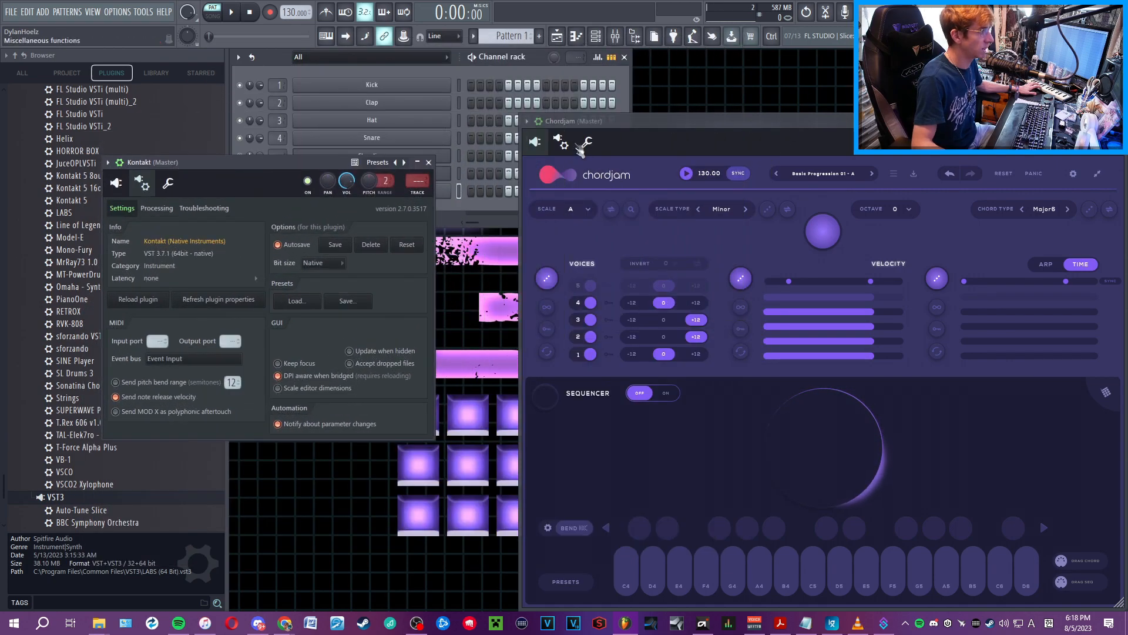
Load the Palette Primary Colors instrument into Kontakt from its Files tree.
click(587, 142)
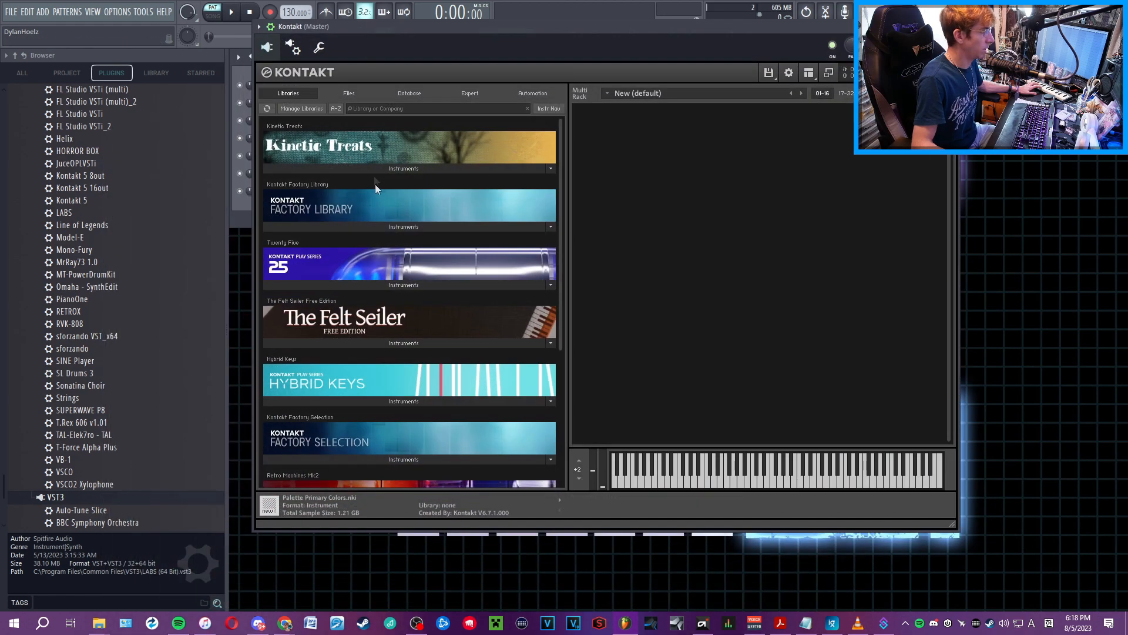
click(347, 93)
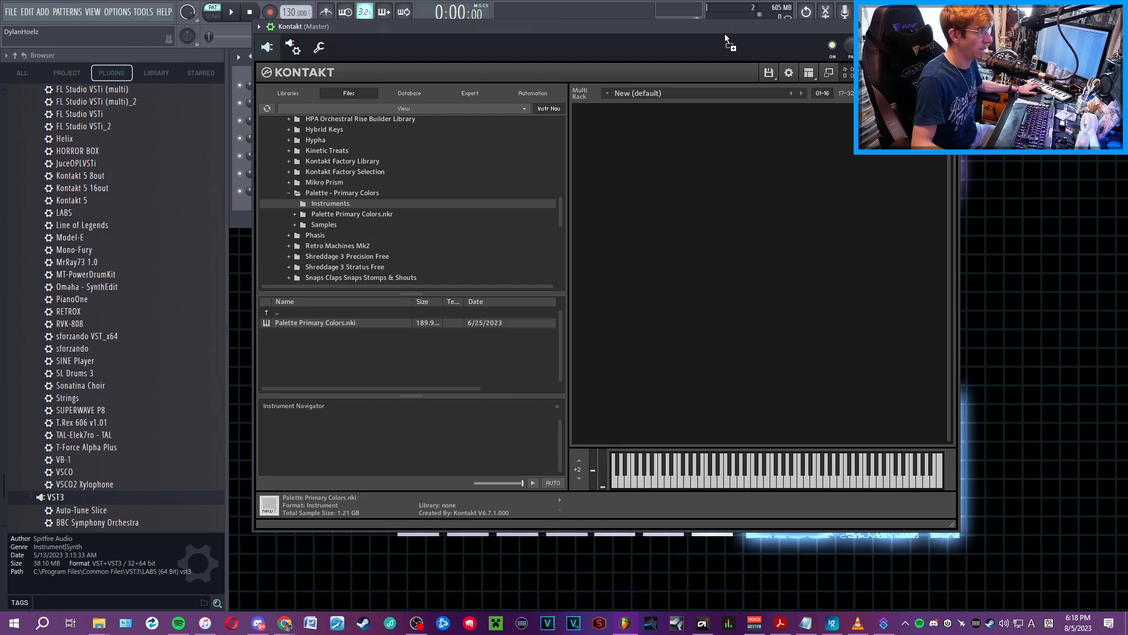
double_click(315, 322)
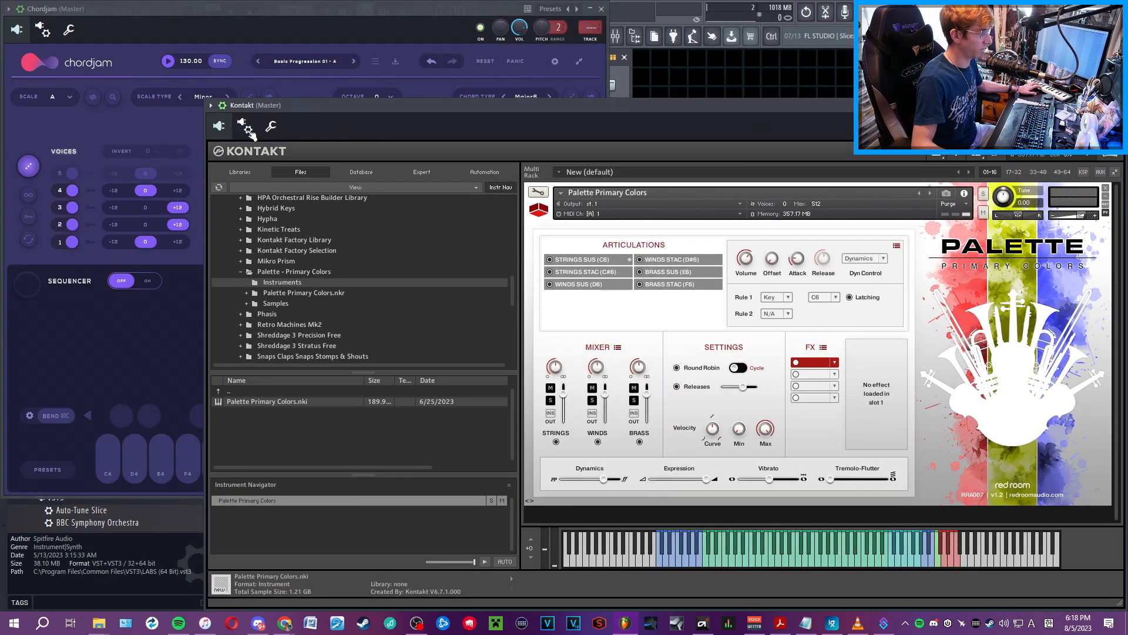
mouse_move(1116, 171)
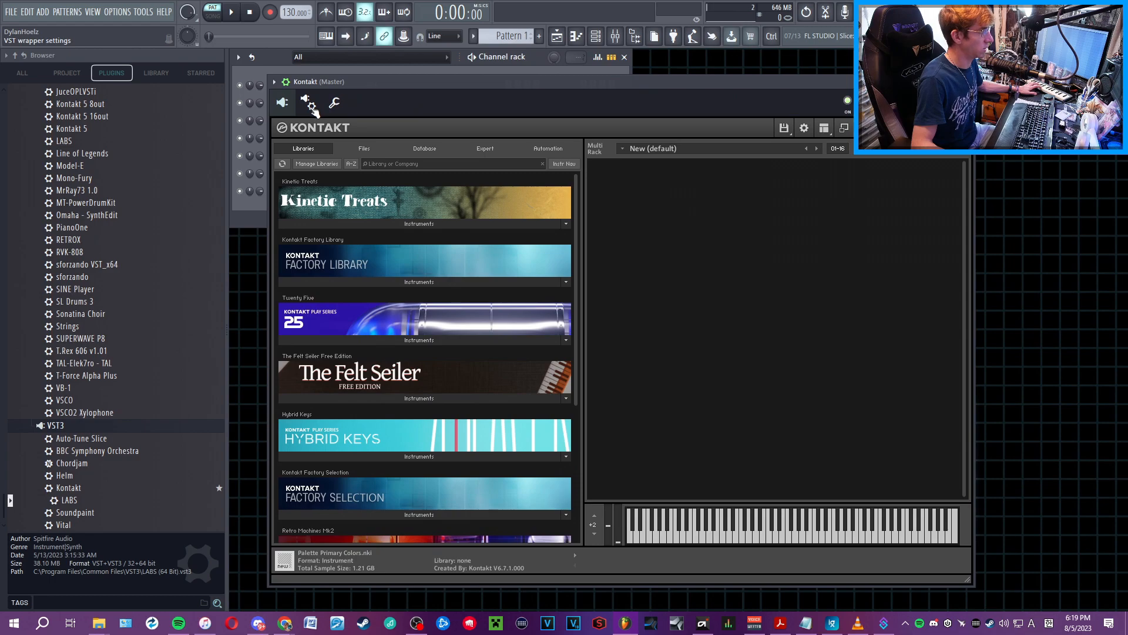
Set Kontakt's MIDI input port to 1 and browse to Palette - Primary Colors > Instruments.
click(334, 103)
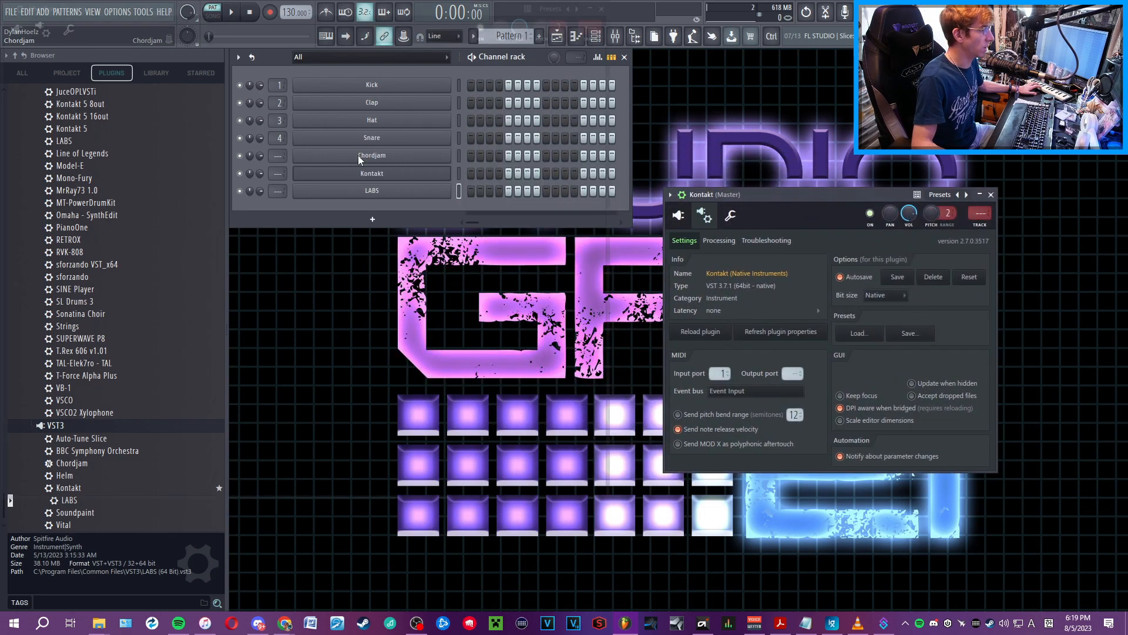
click(371, 155)
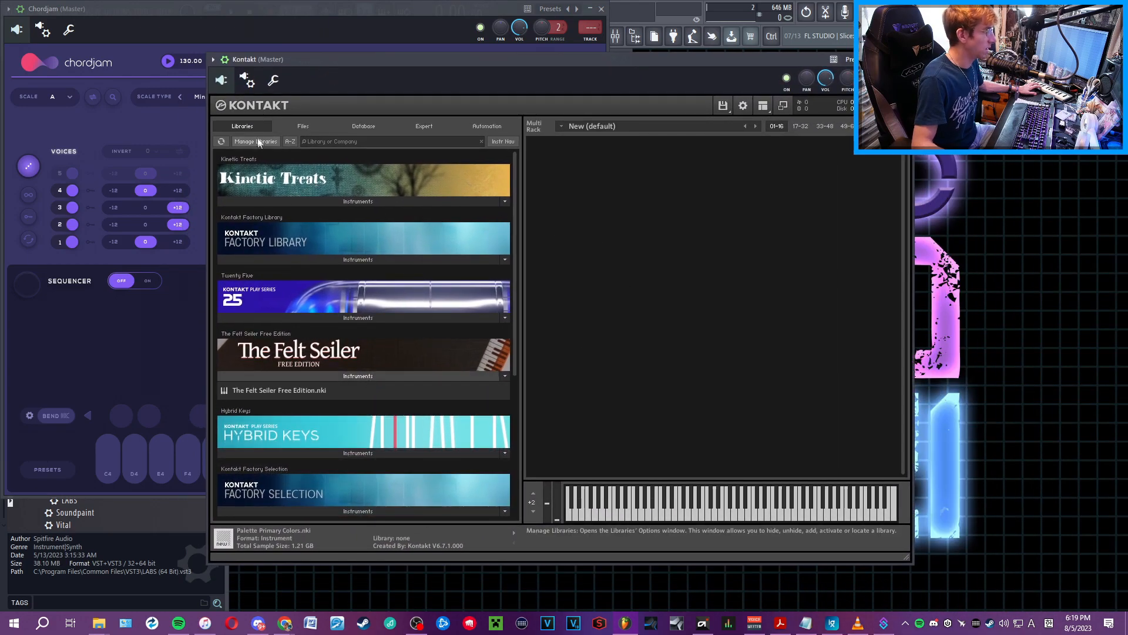
click(302, 126)
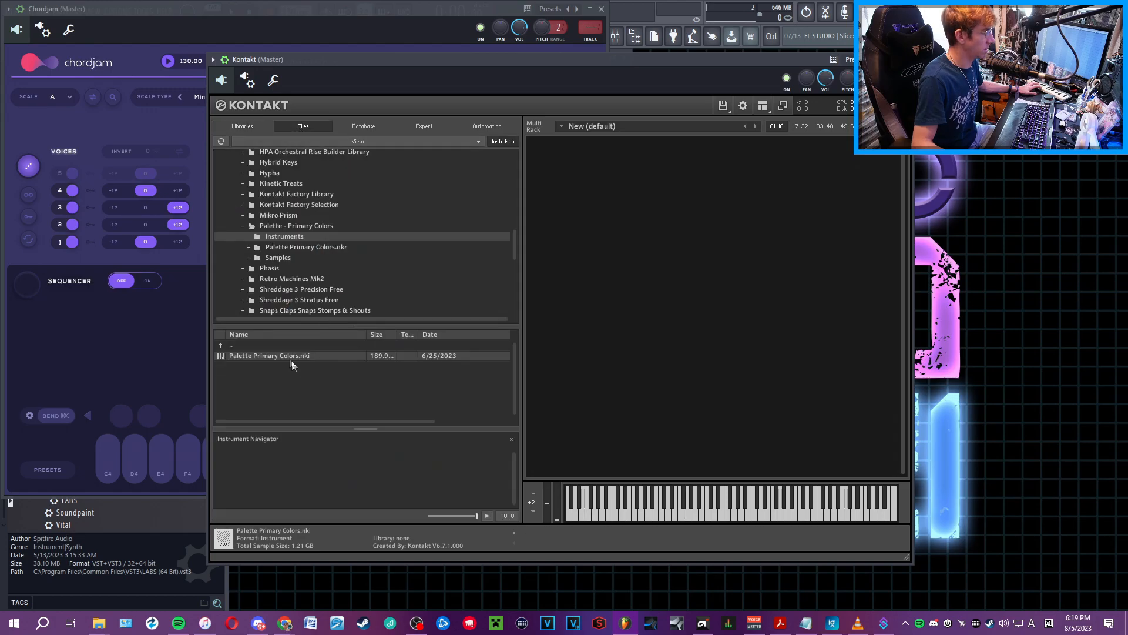
mouse_move(708, 90)
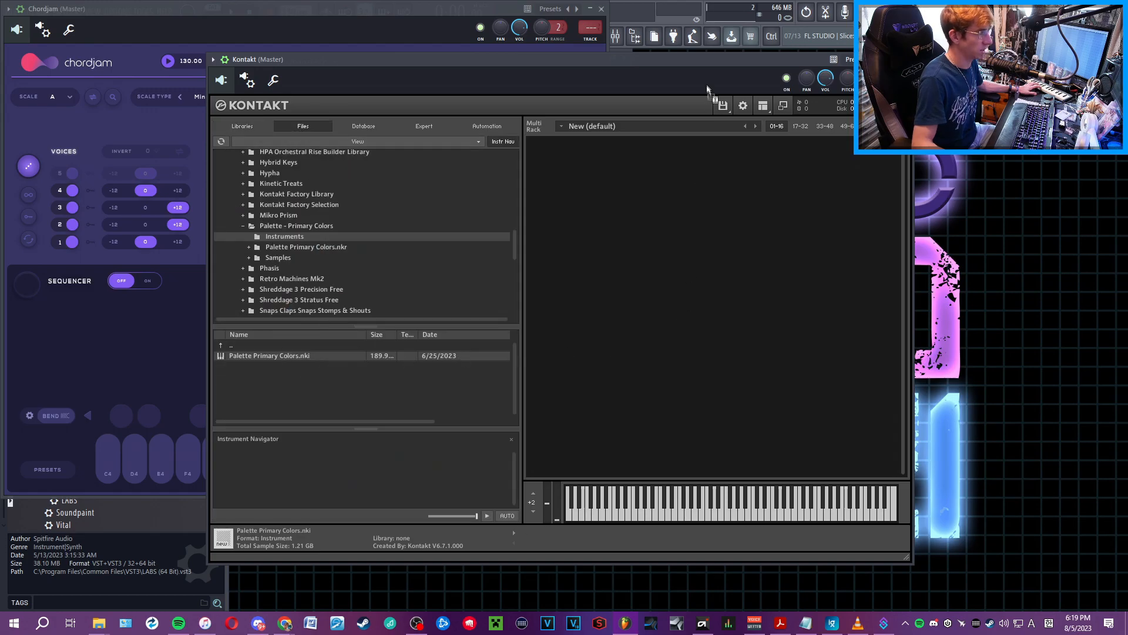
double_click(268, 355)
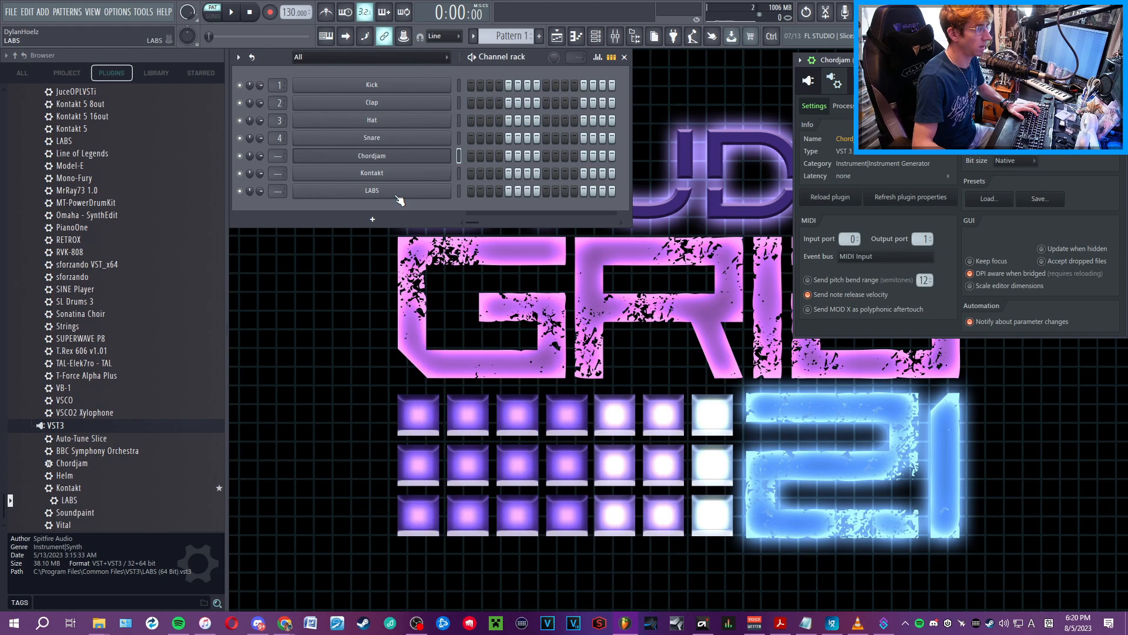
Show the LABS instrument interface and filter its presets to the Woodwind category.
double_click(371, 190)
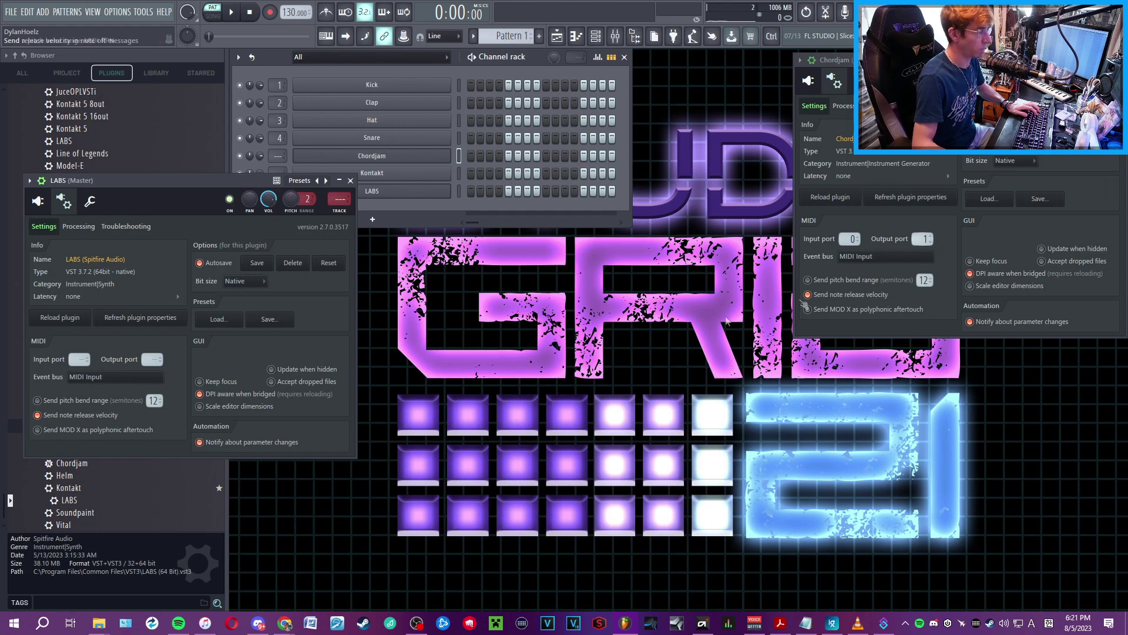
click(80, 359)
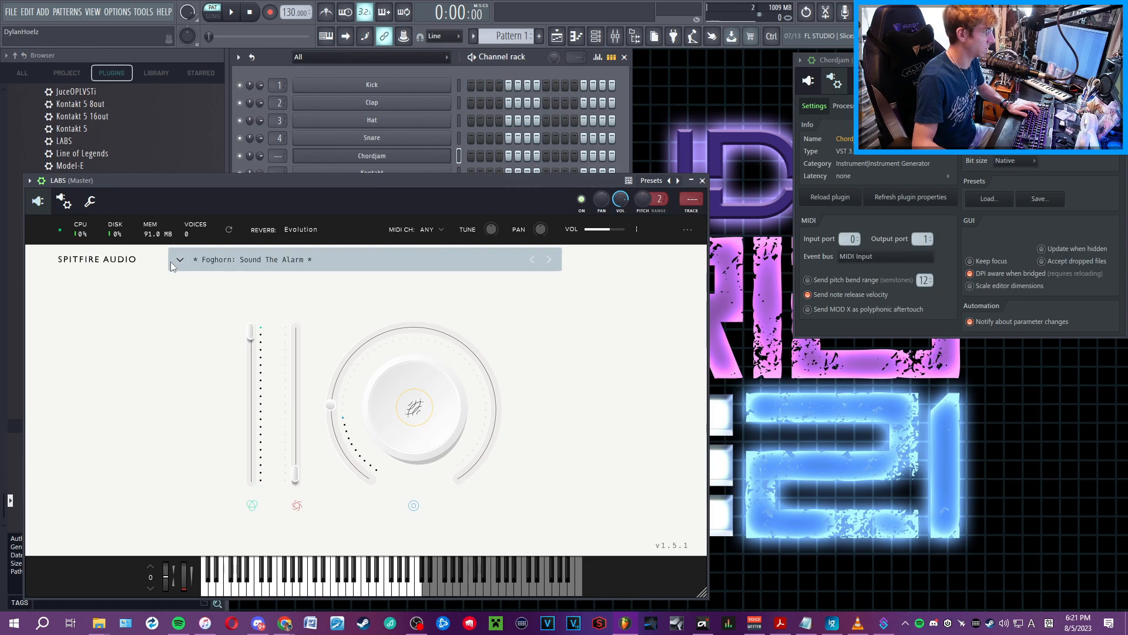
click(180, 259)
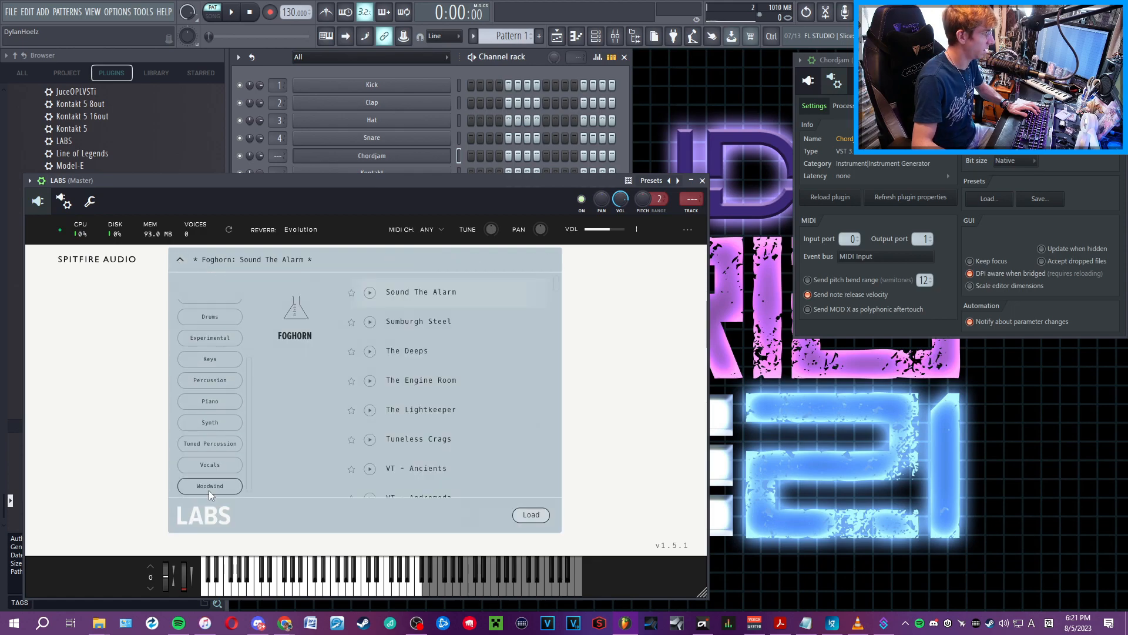
click(210, 485)
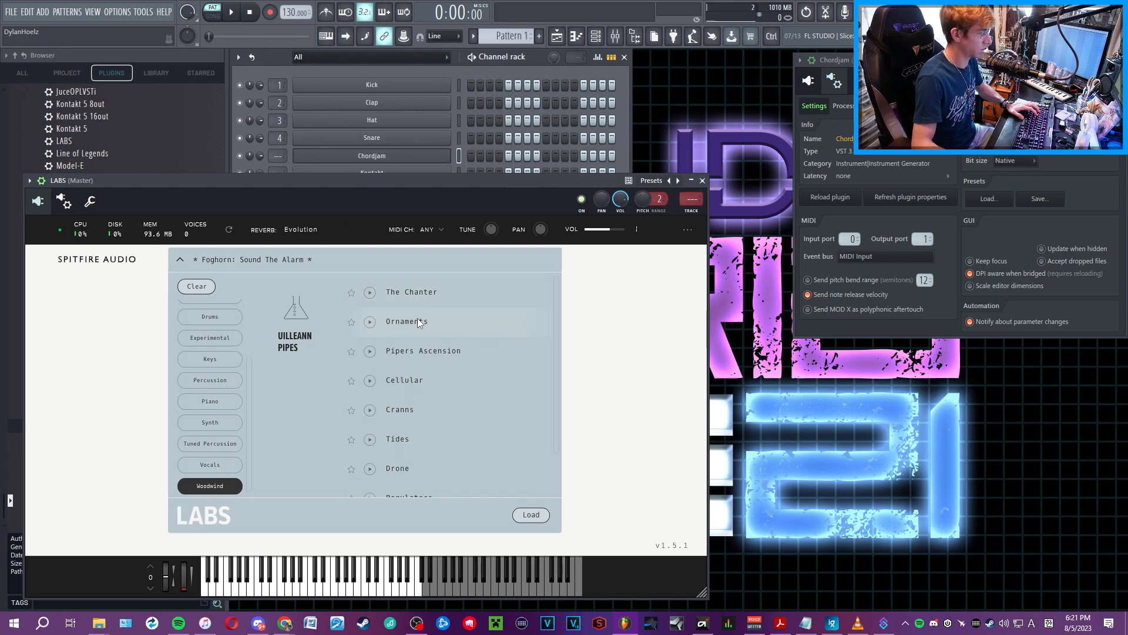